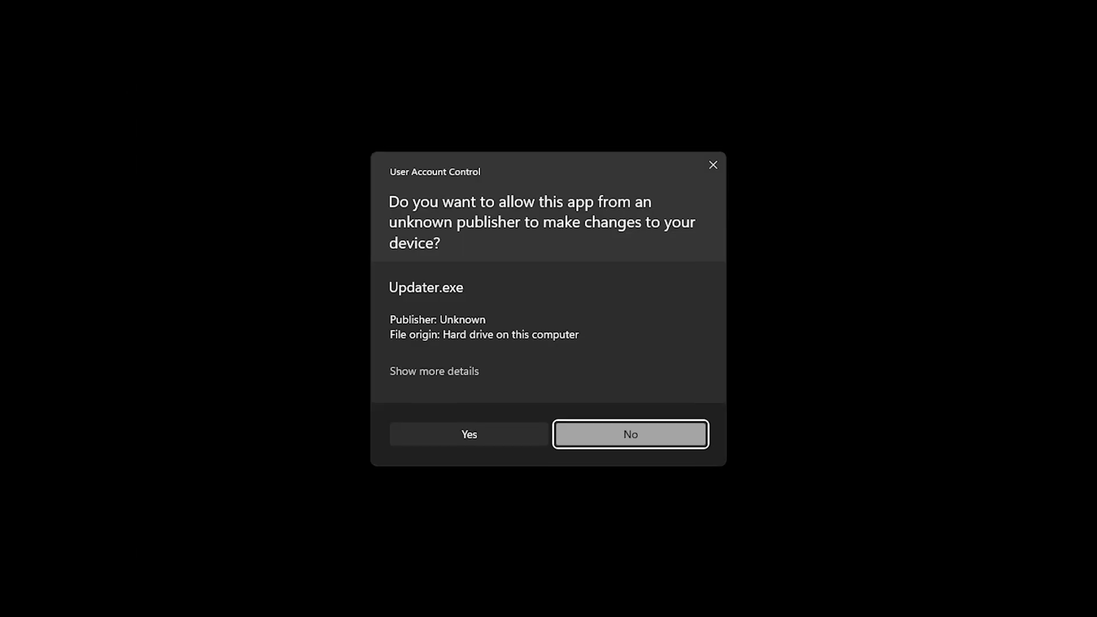
# Approve the Updater.exe UAC prompt and acknowledge that version 4.37.8.0 was found.
pyautogui.click(468, 434)
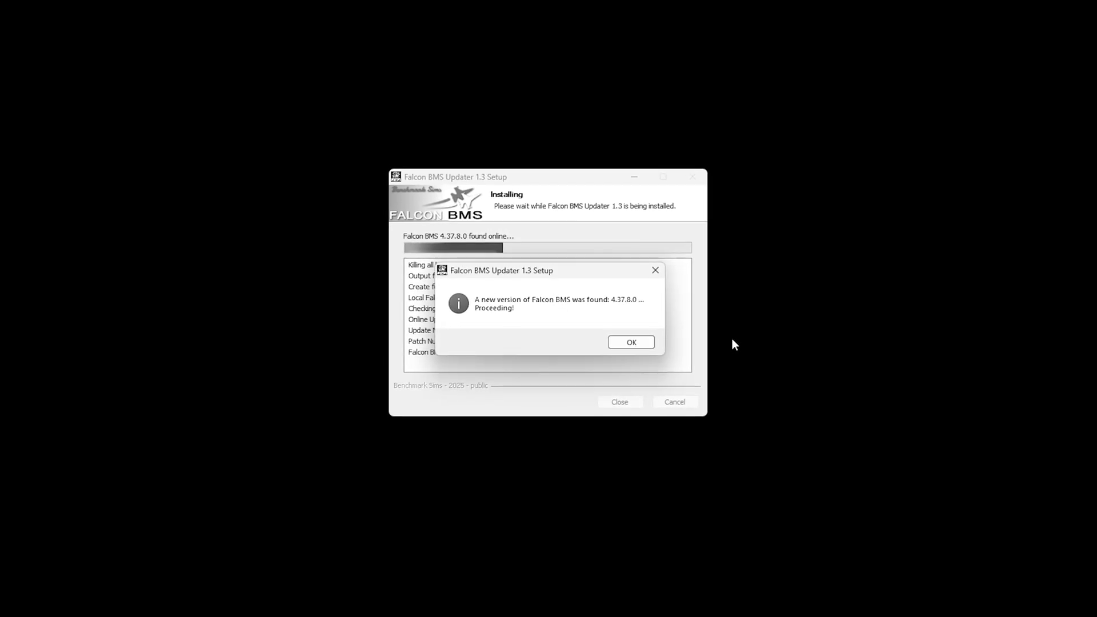
pyautogui.click(630, 342)
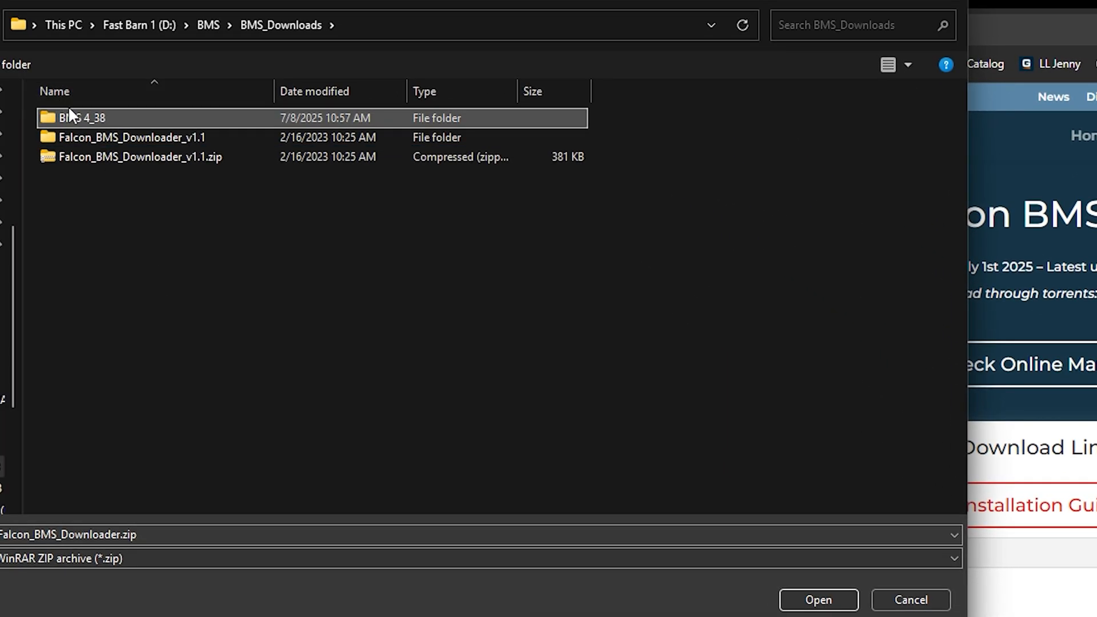
# Save Falcon_BMS_Downloader.zip into BMS_Downloads\BMS 4_38.
pyautogui.doubleClick(77, 118)
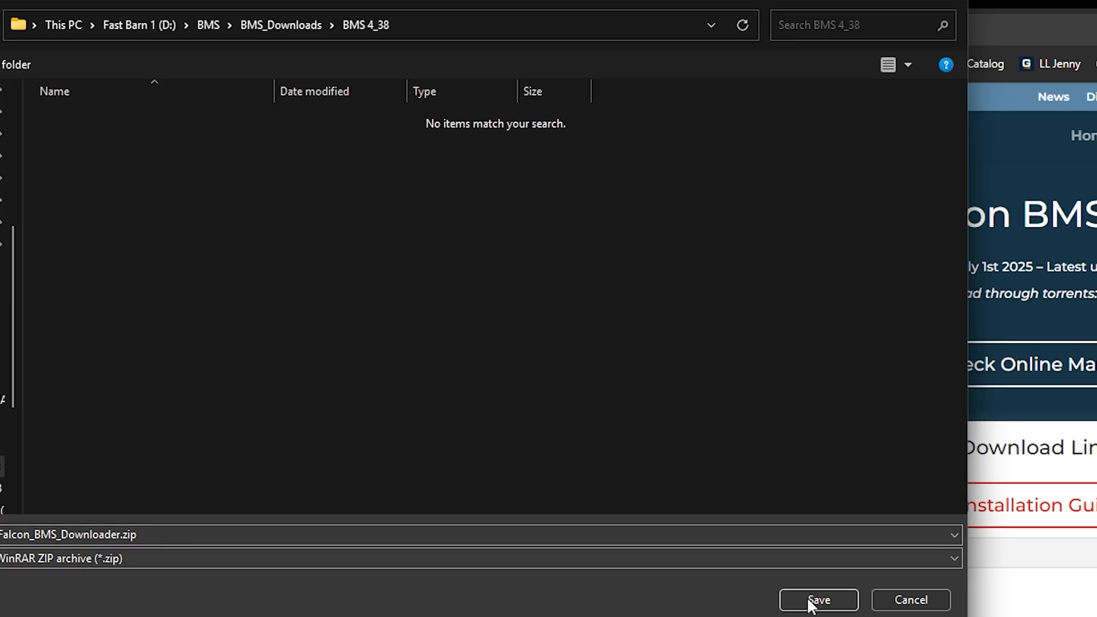
pyautogui.click(818, 599)
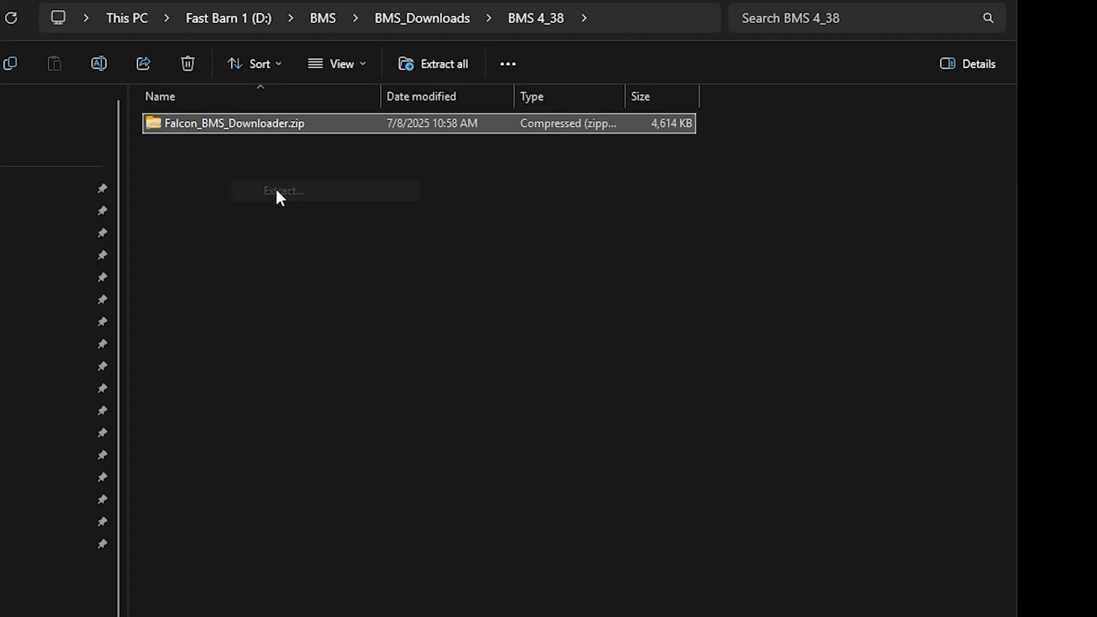
# Extract the downloader zip and run Falcon_BMS_Downloader_2.0.exe past SmartScreen and UAC.
pyautogui.click(283, 190)
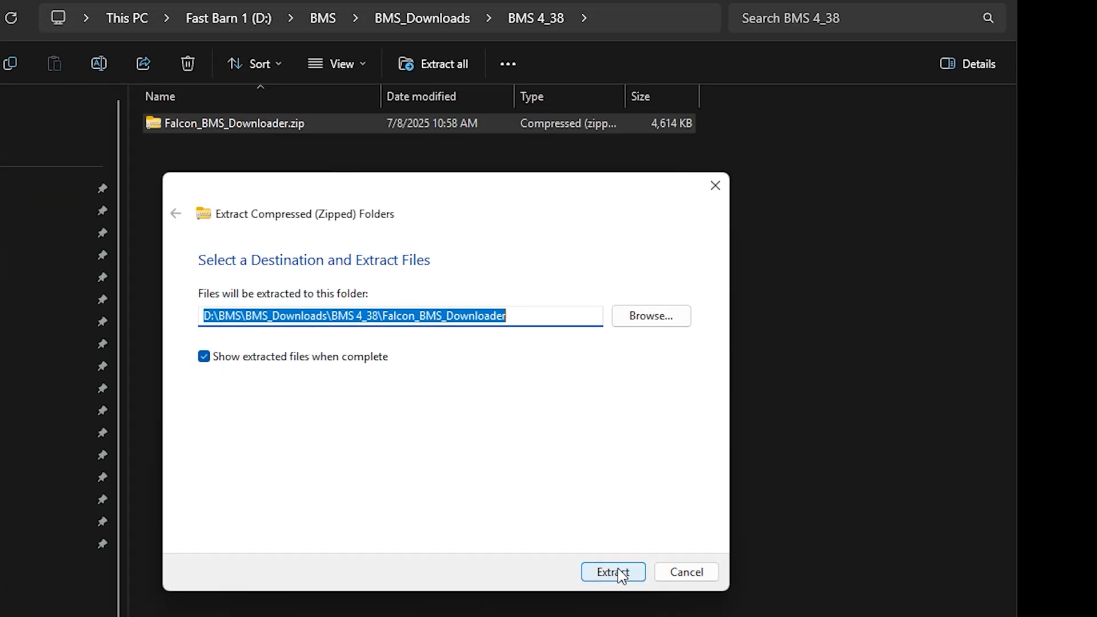
pyautogui.click(614, 572)
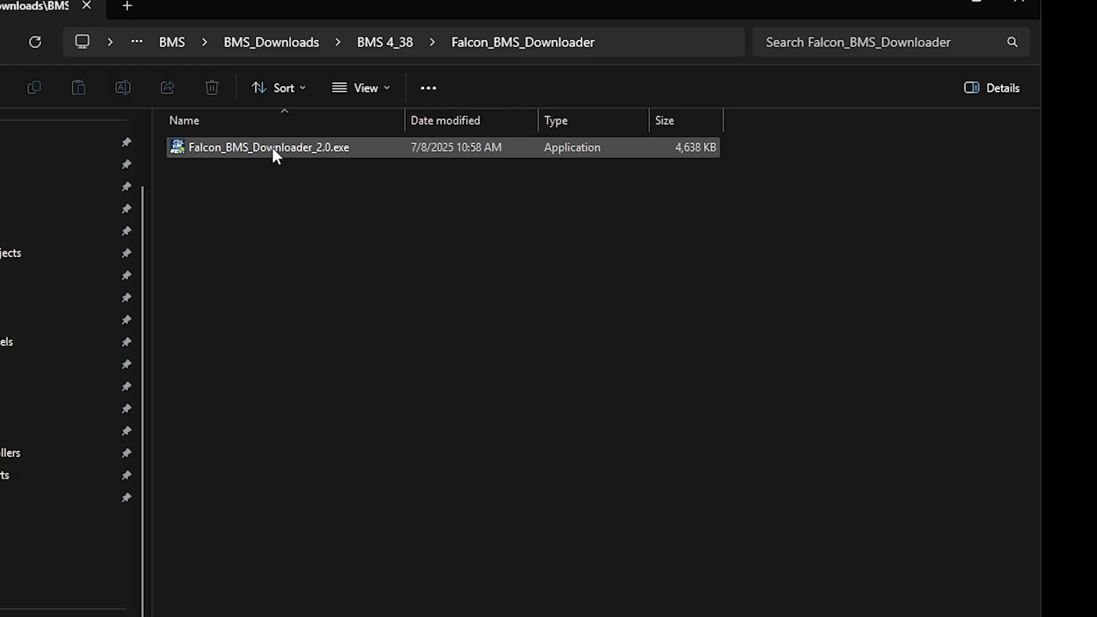
pyautogui.click(284, 147)
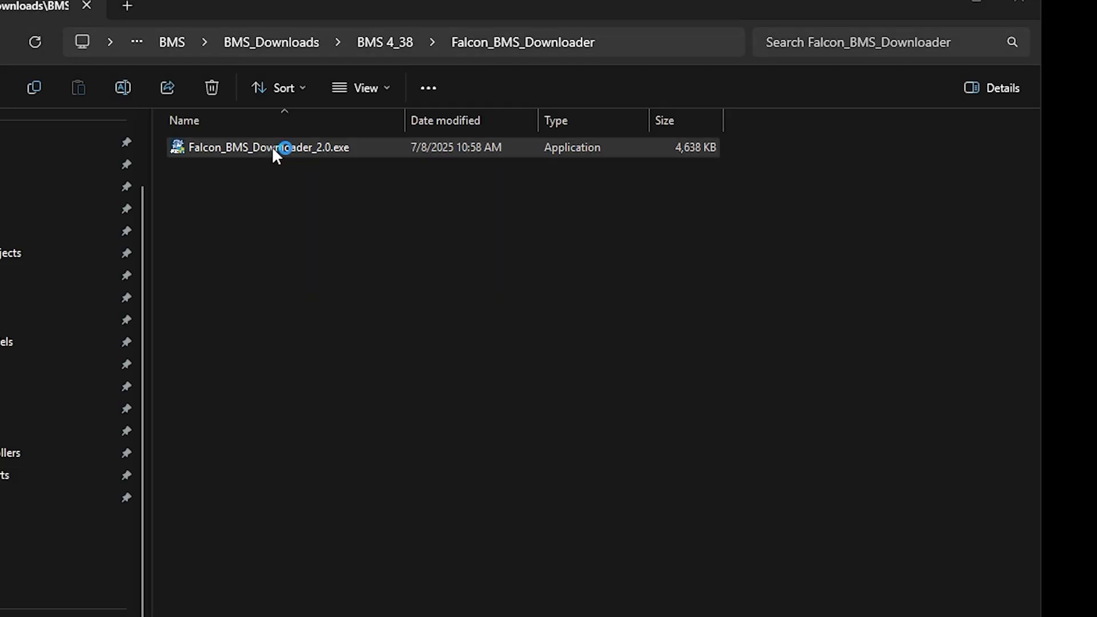
pyautogui.doubleClick(268, 147)
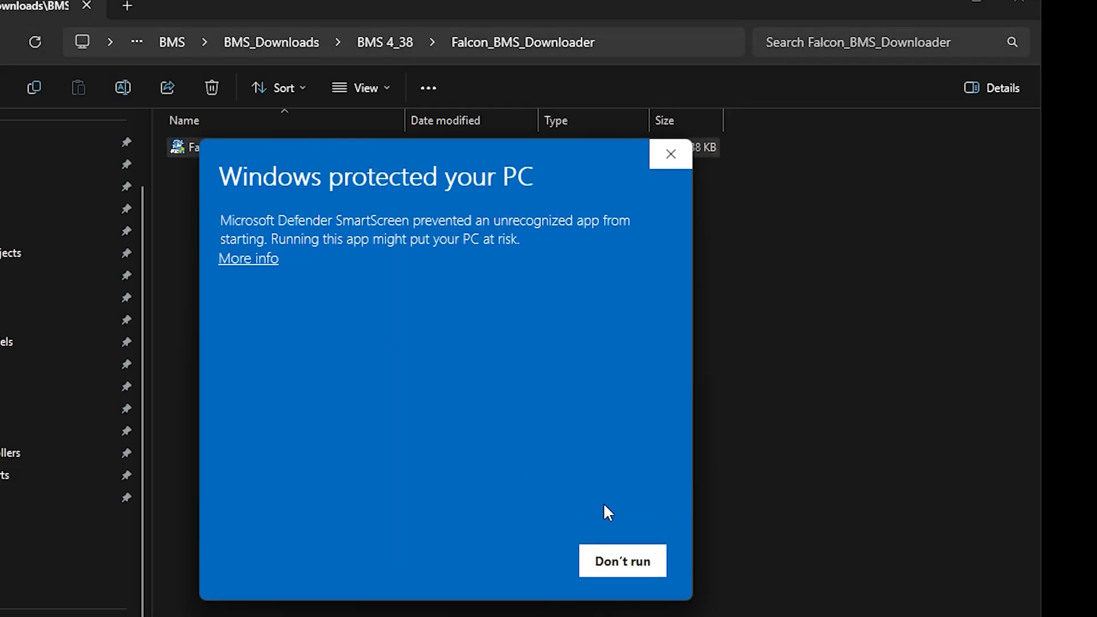
pyautogui.click(247, 258)
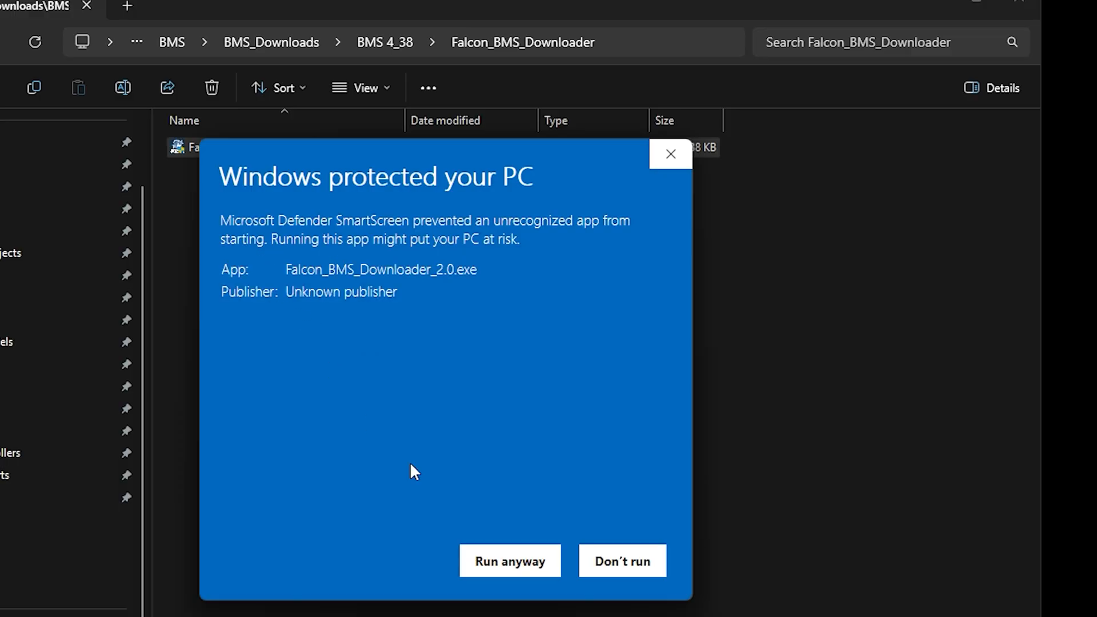
pyautogui.click(509, 561)
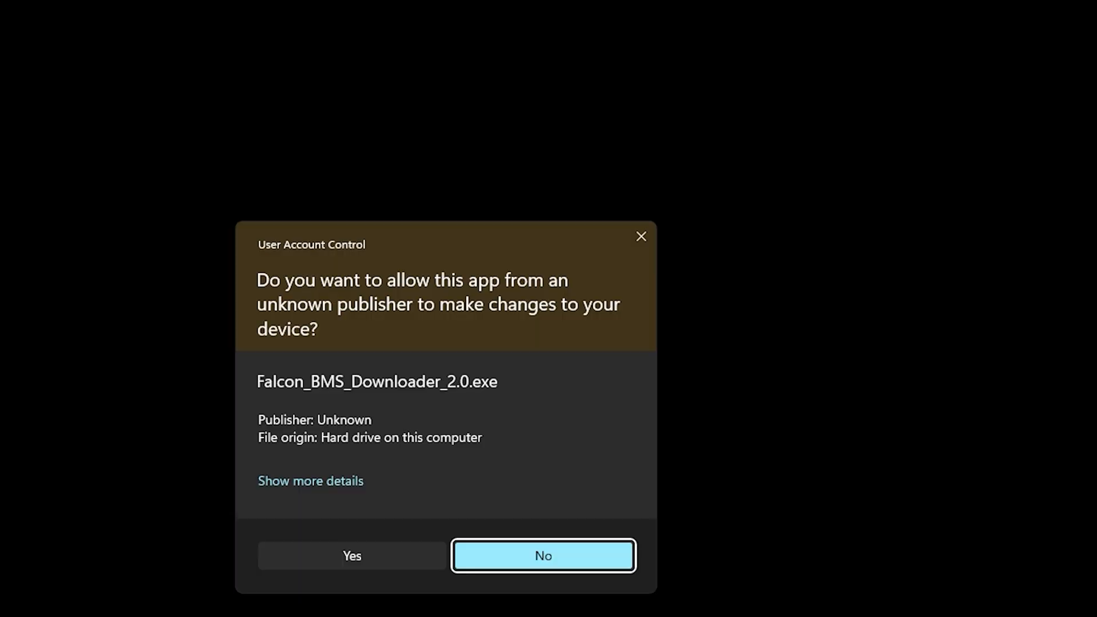
pyautogui.click(352, 556)
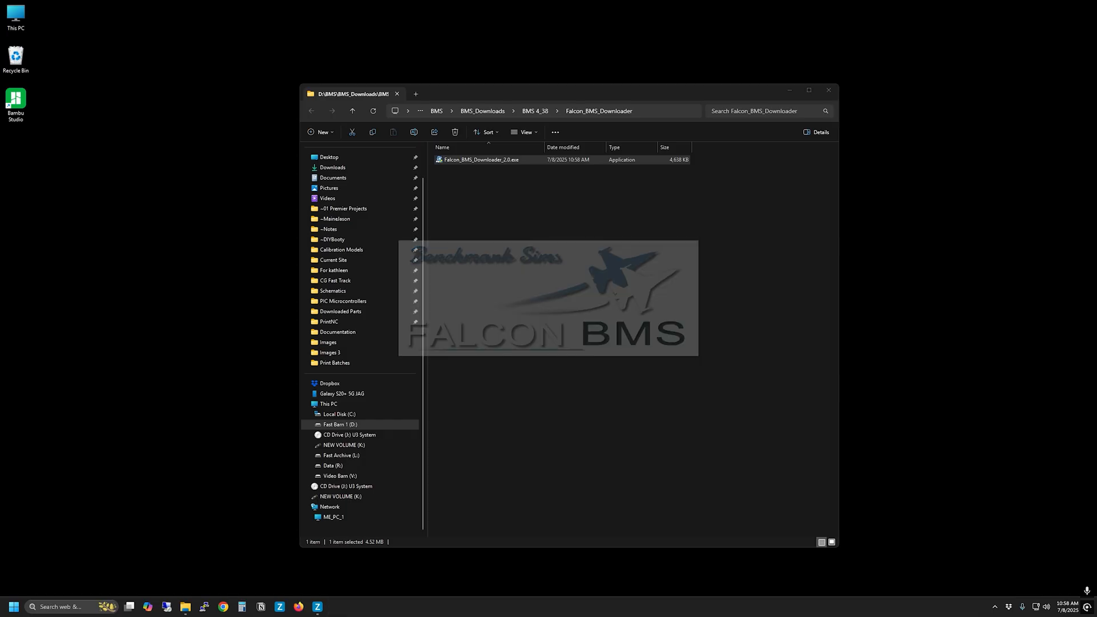
# Download the 16 GiB Falcon BMS 4.38 (Latest) full installer with the downloader.
pyautogui.doubleClick(480, 160)
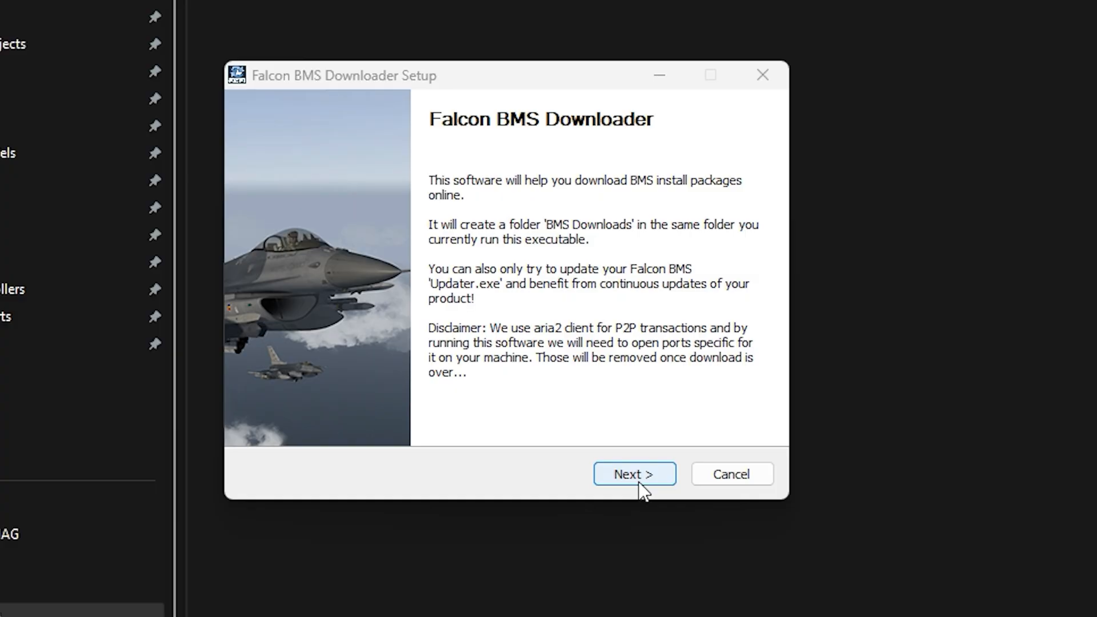
pyautogui.click(633, 474)
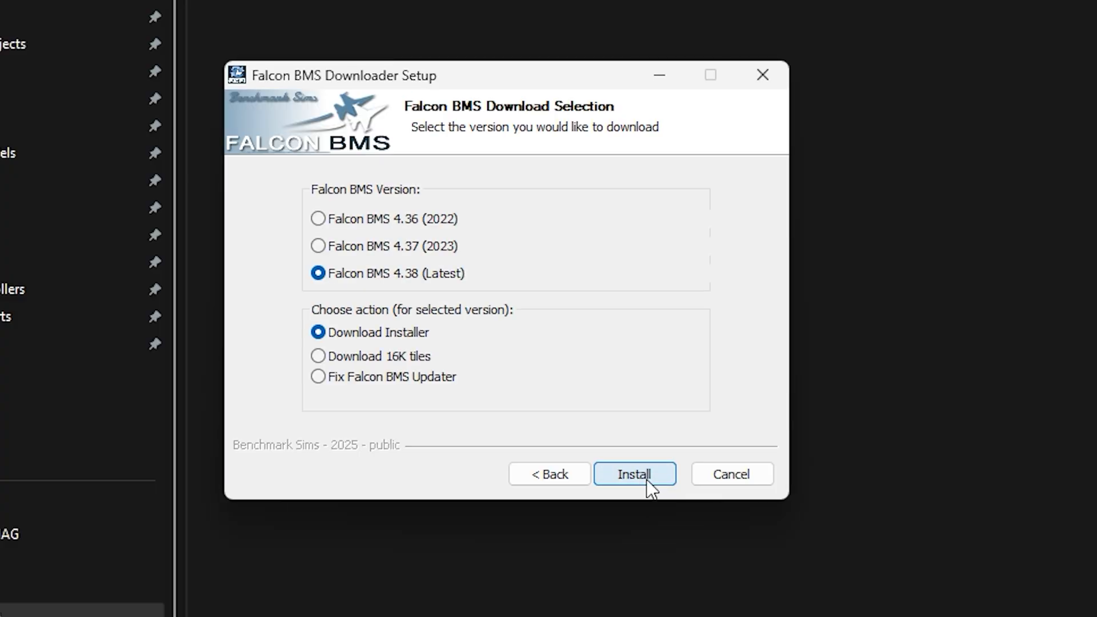
pyautogui.click(633, 474)
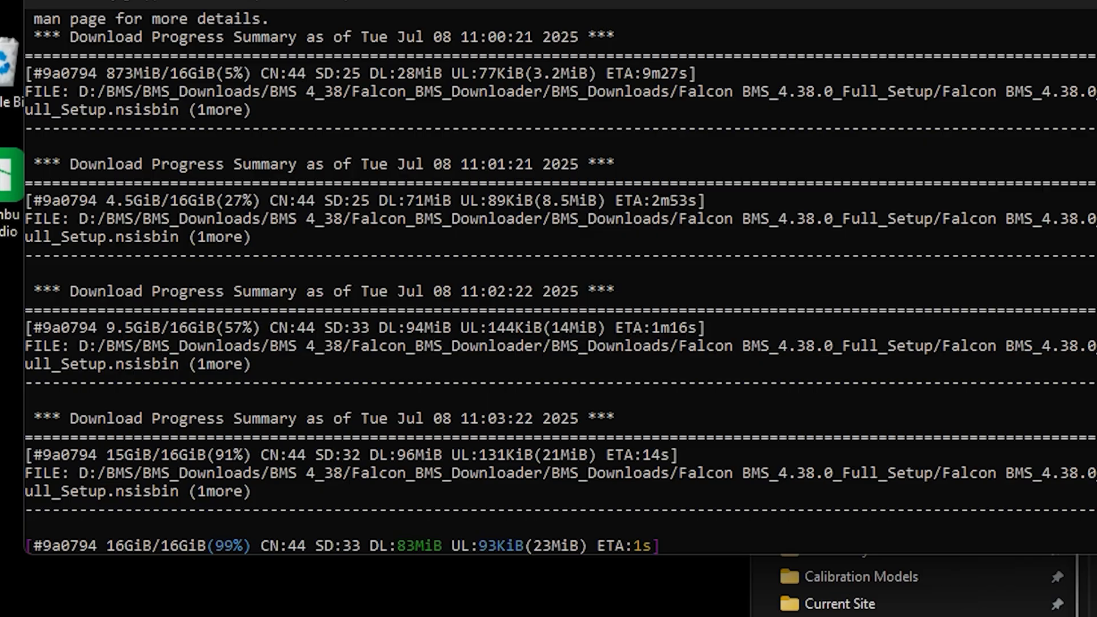
pyautogui.scroll(-3)
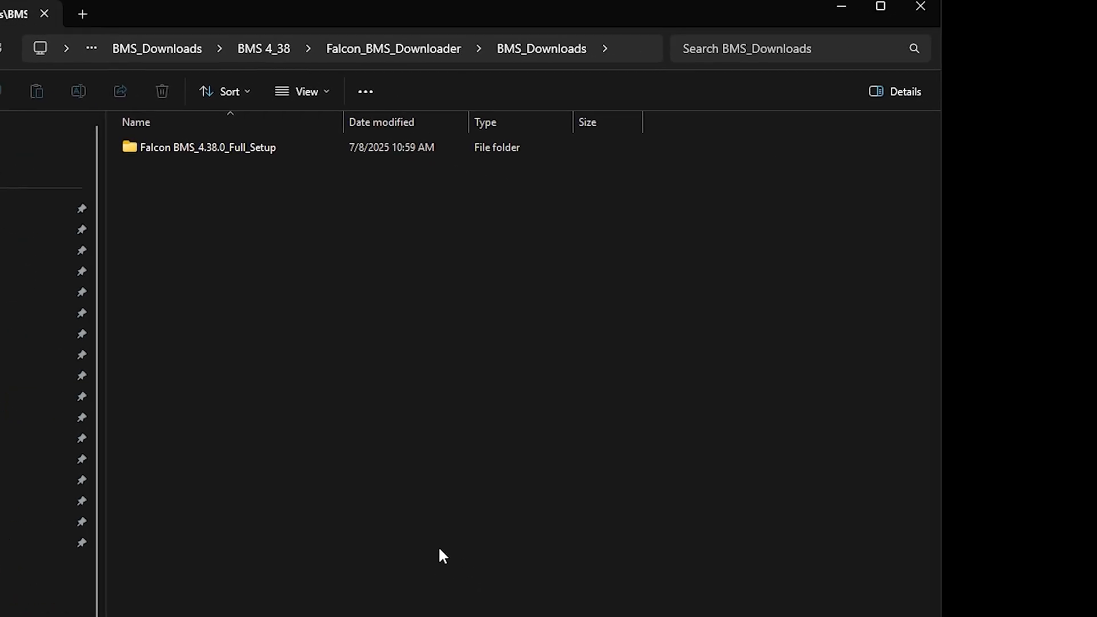
# Run Falcon BMS_4.38.0_Full_Setup.exe from its setup folder and approve UAC.
pyautogui.click(207, 147)
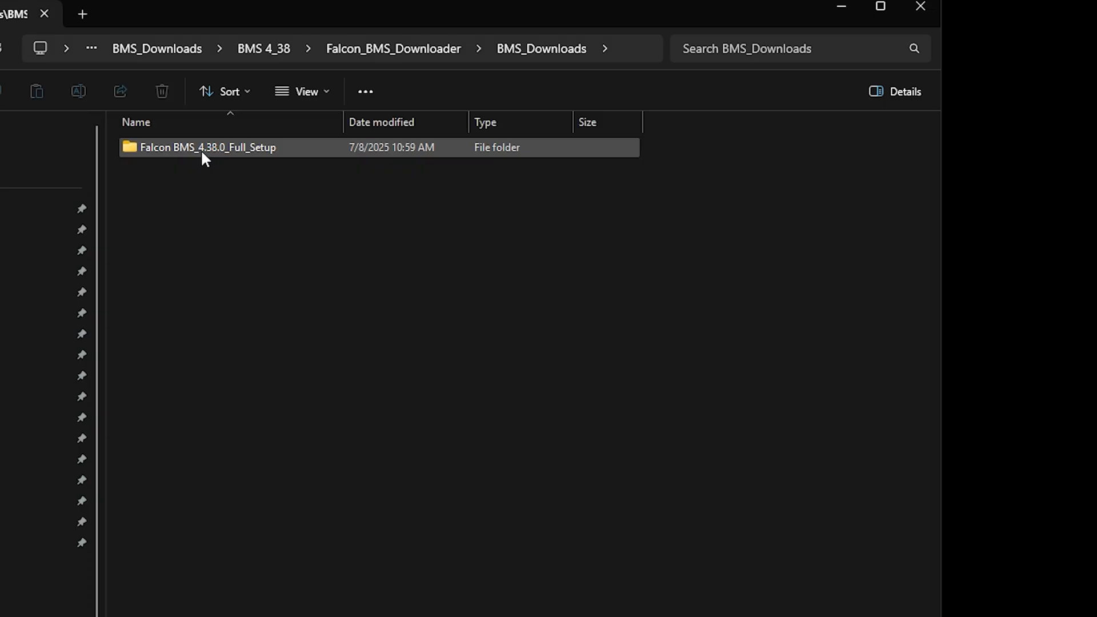
pyautogui.doubleClick(207, 147)
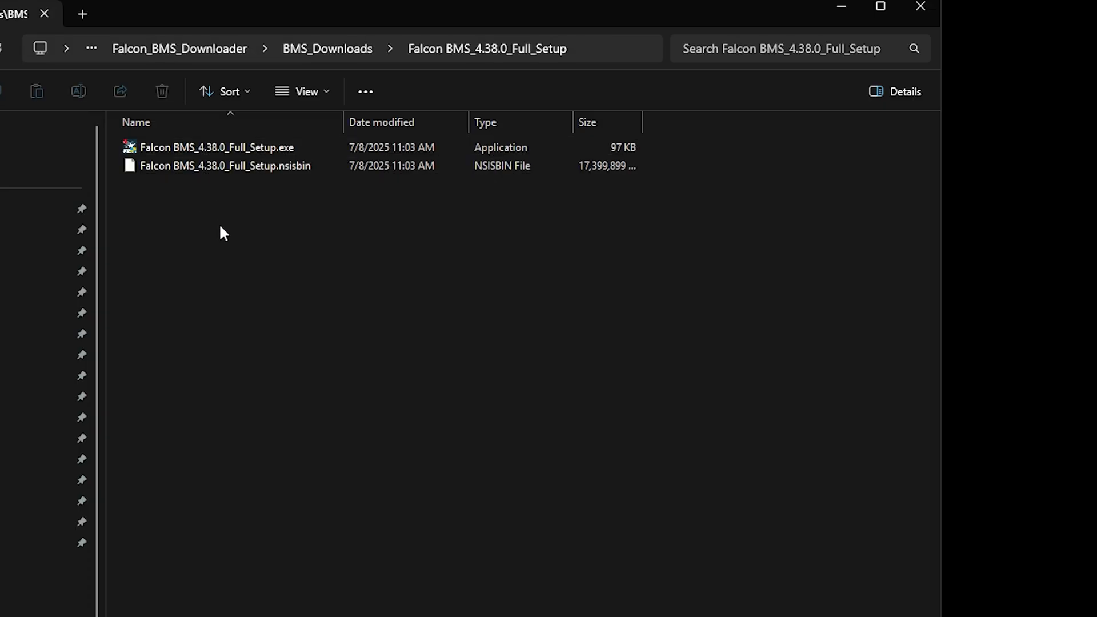
pyautogui.click(216, 147)
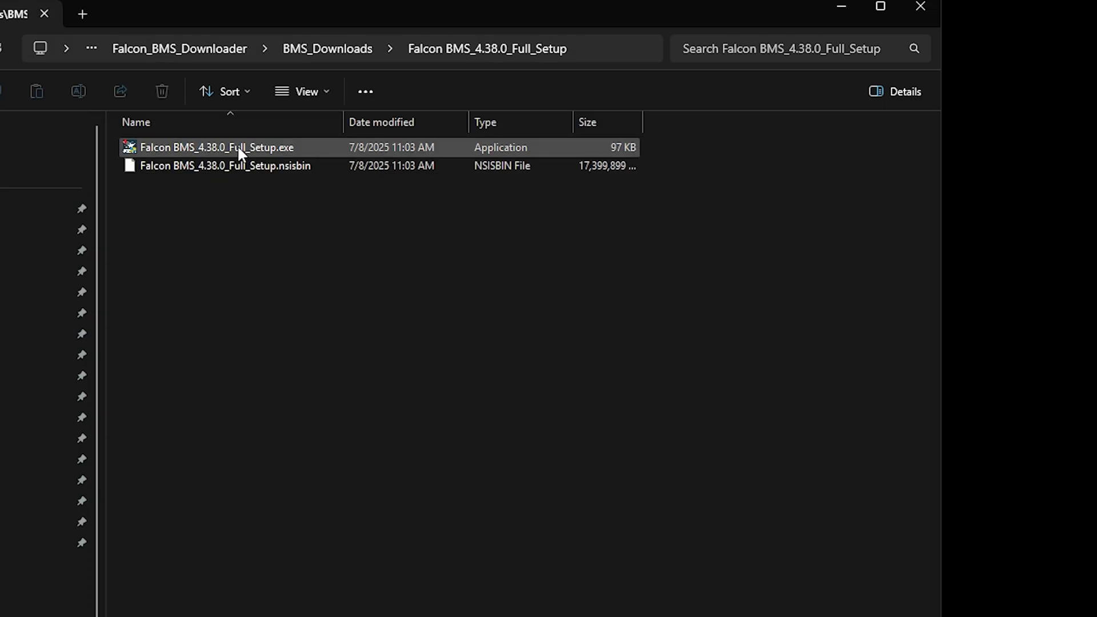
pyautogui.doubleClick(214, 147)
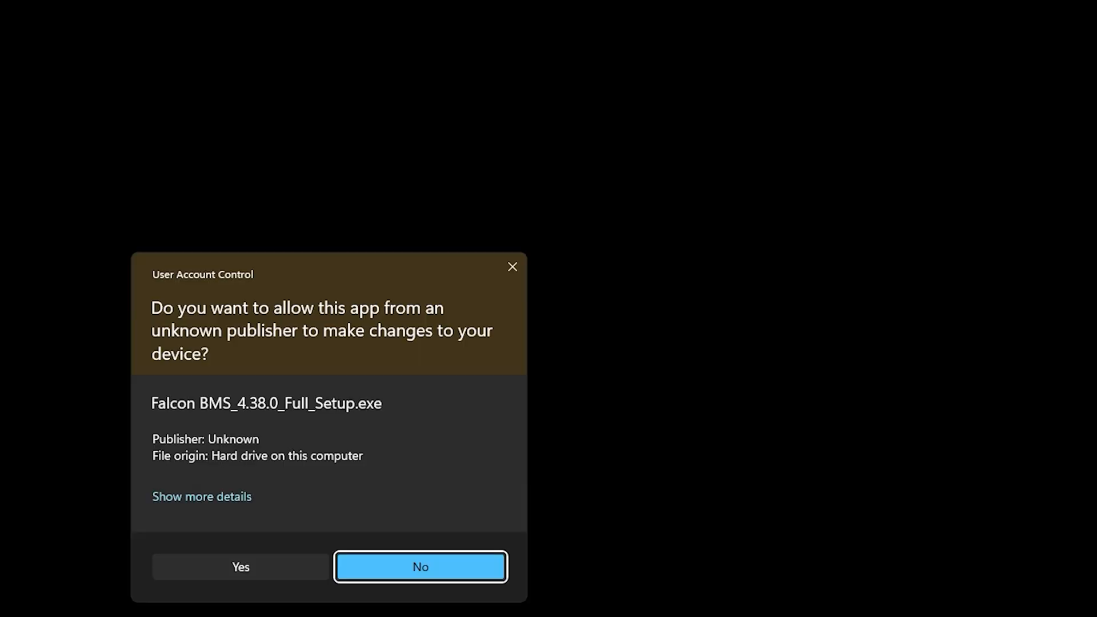
pyautogui.click(240, 567)
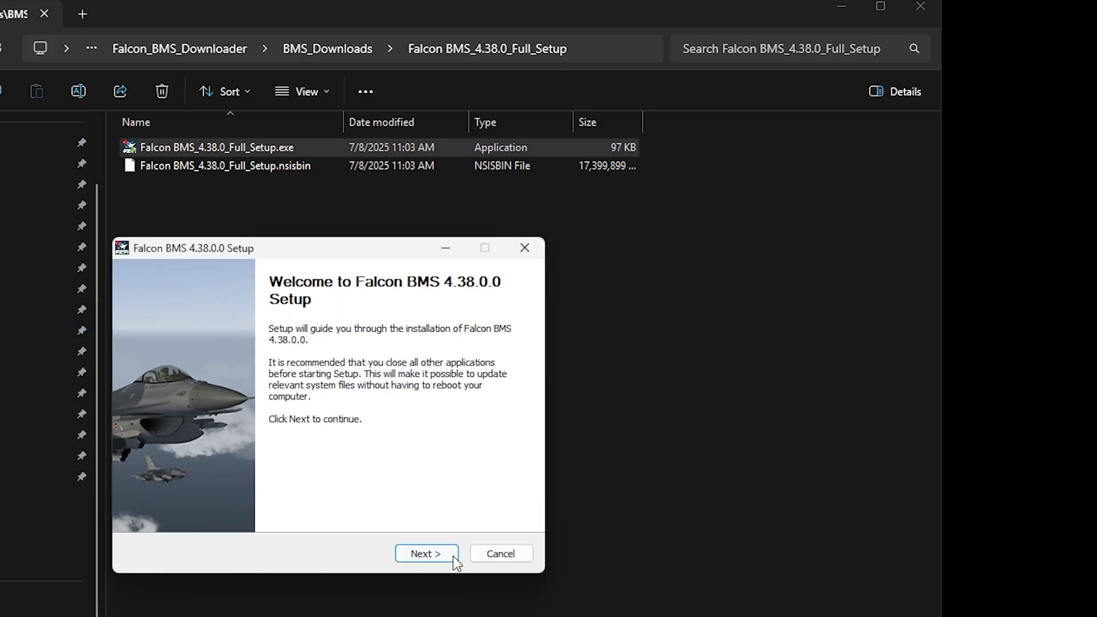
# Accept the licence and keep the default components and configuration options.
pyautogui.click(426, 554)
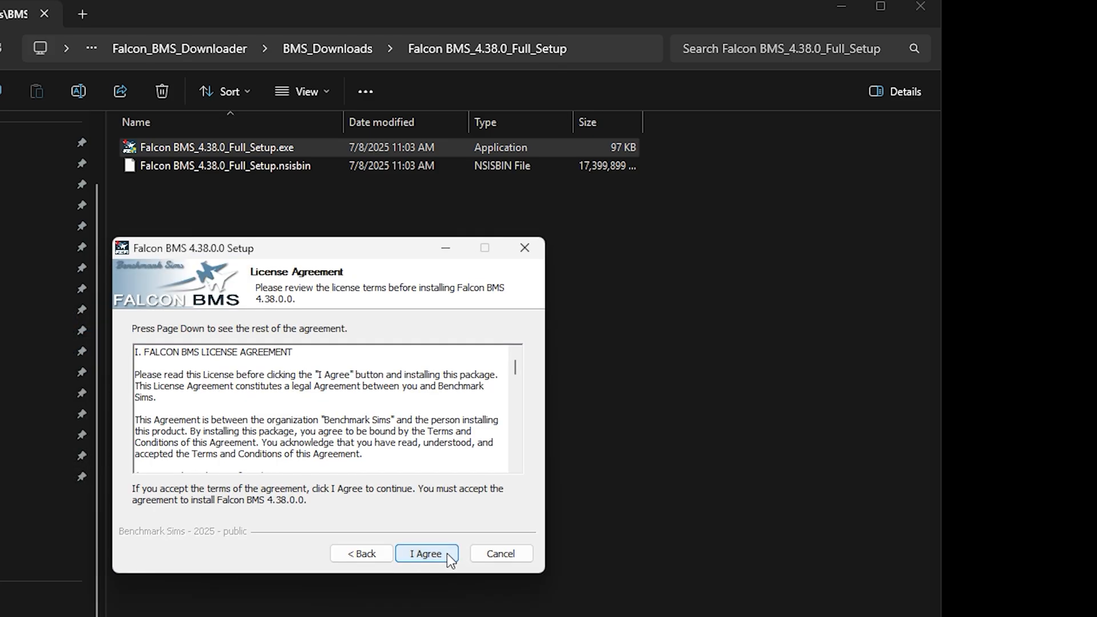
pyautogui.click(427, 554)
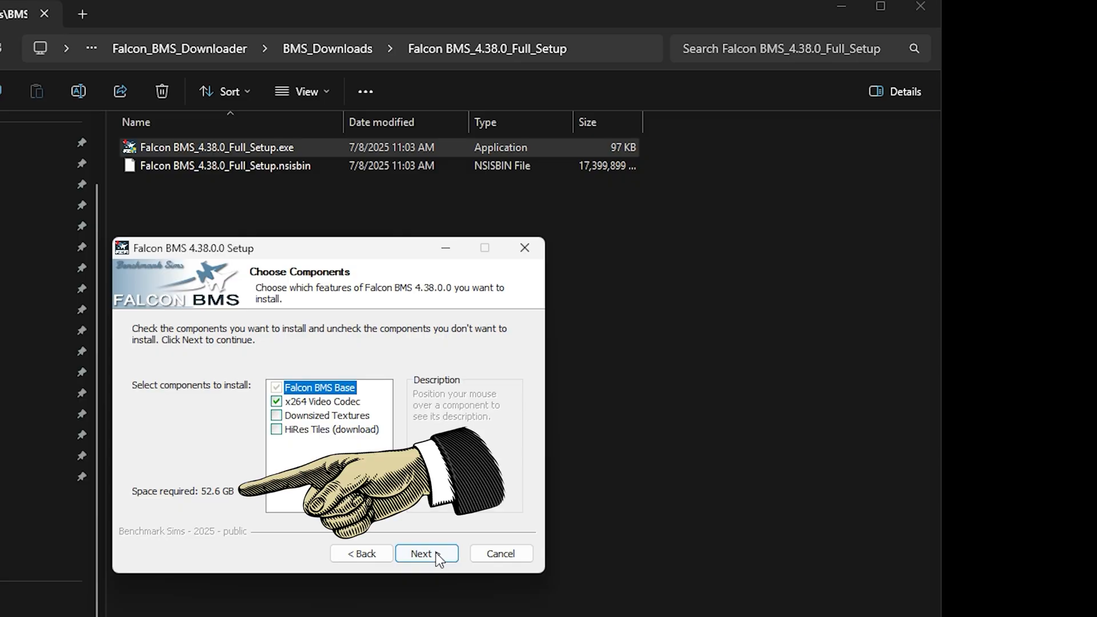
pyautogui.click(426, 554)
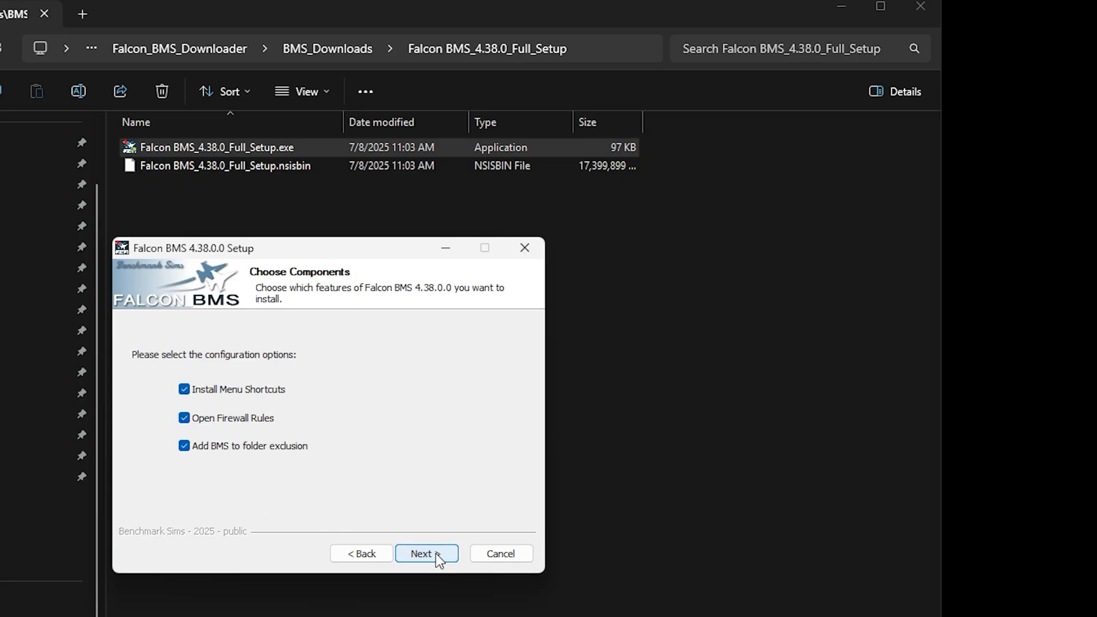
pyautogui.click(426, 554)
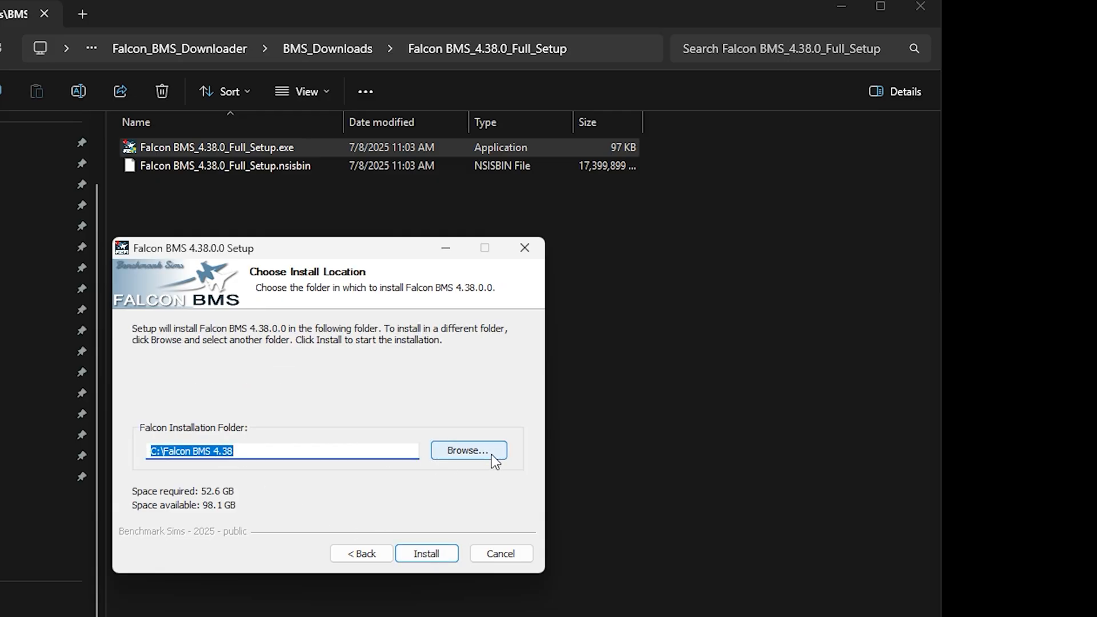
# Install Falcon BMS with D:\BMS\Falcon BMS 4.38 as the destination folder.
pyautogui.click(467, 450)
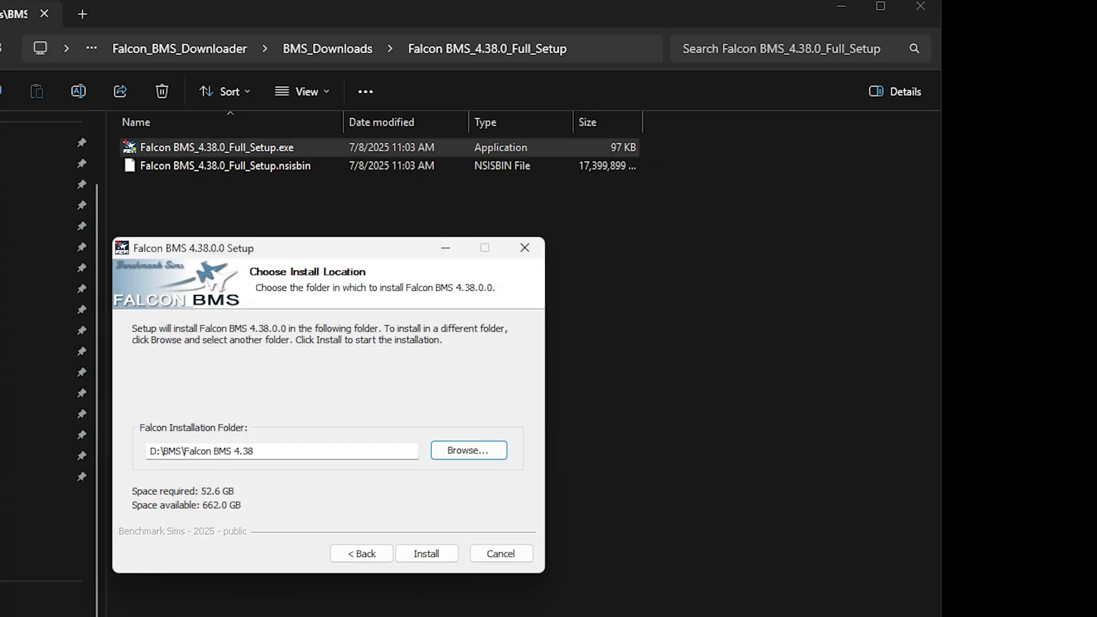
pyautogui.moveTo(443, 588)
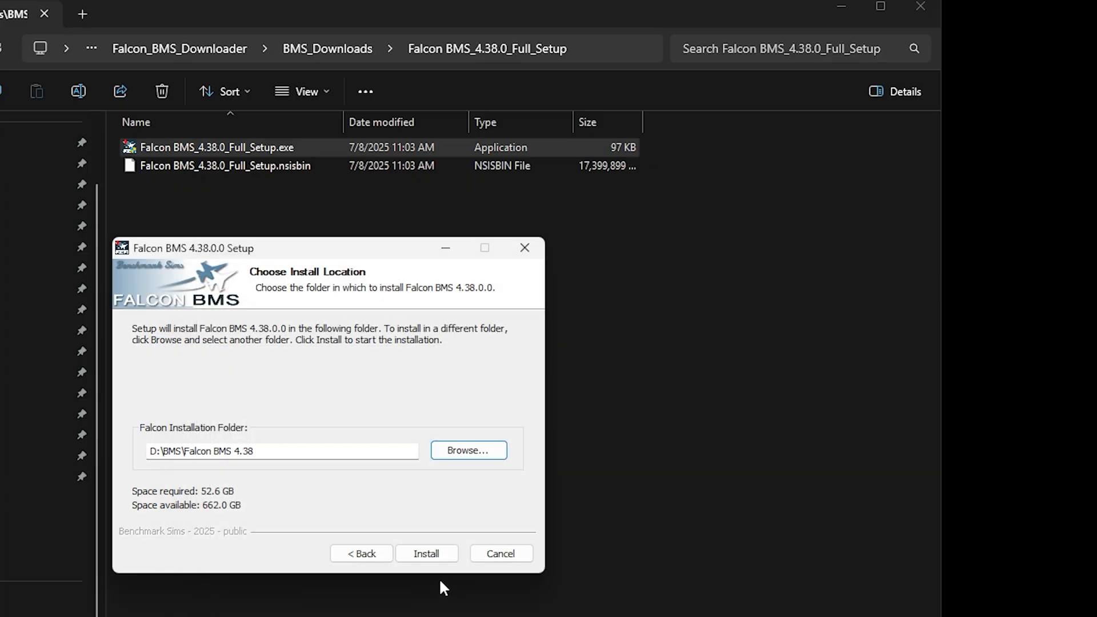
pyautogui.click(427, 554)
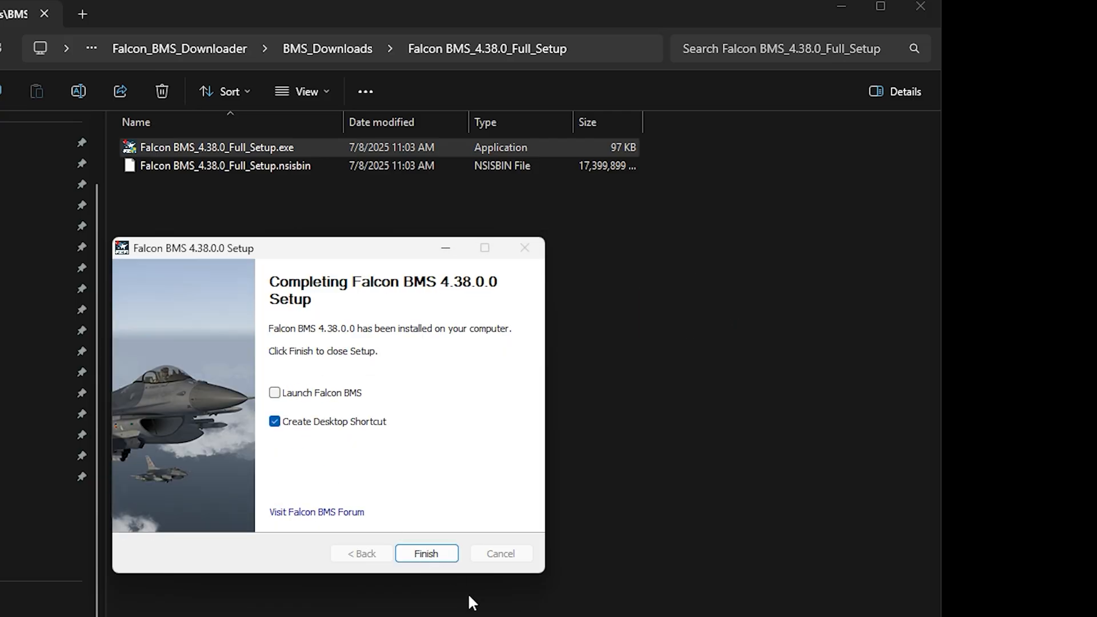
# Finish setup, dismiss the 'no new updates' message, and close Updater Setup.
pyautogui.click(426, 554)
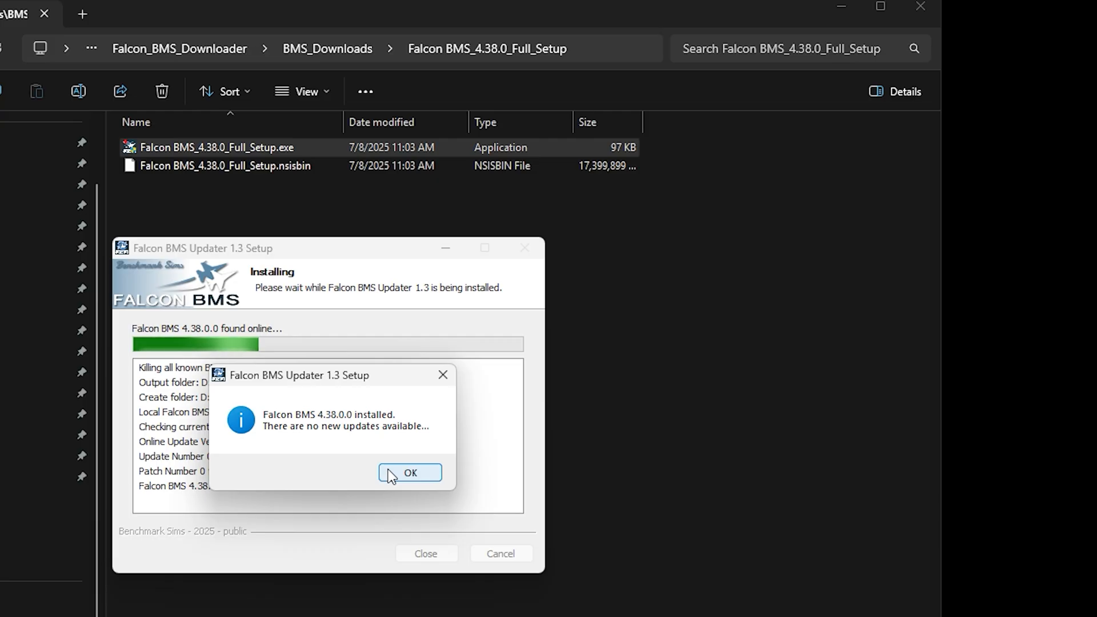
pyautogui.click(411, 473)
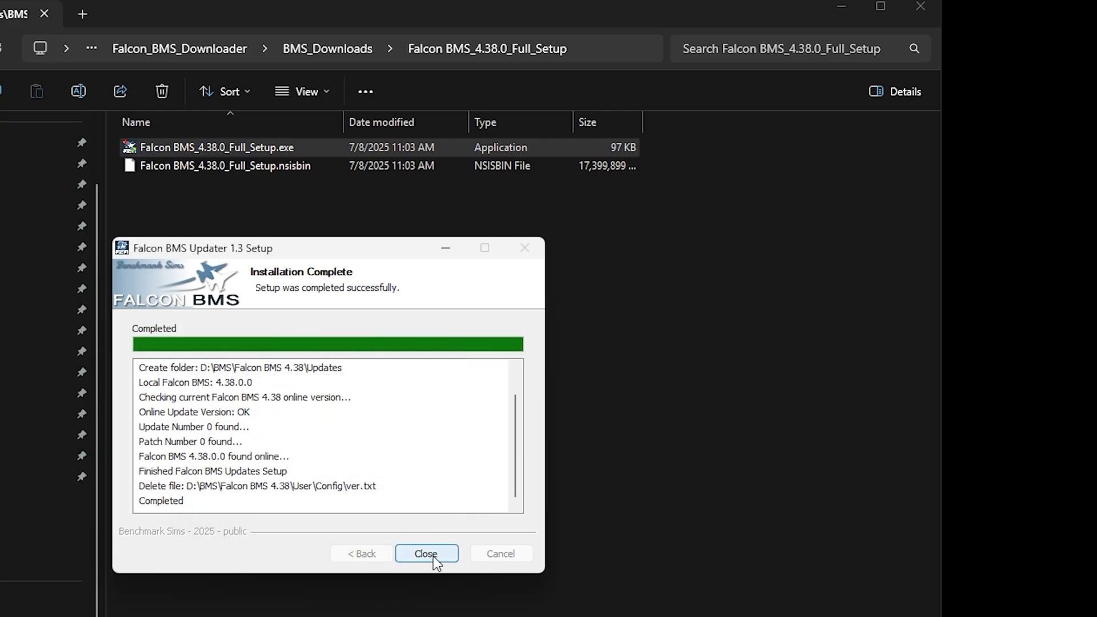
pyautogui.click(426, 553)
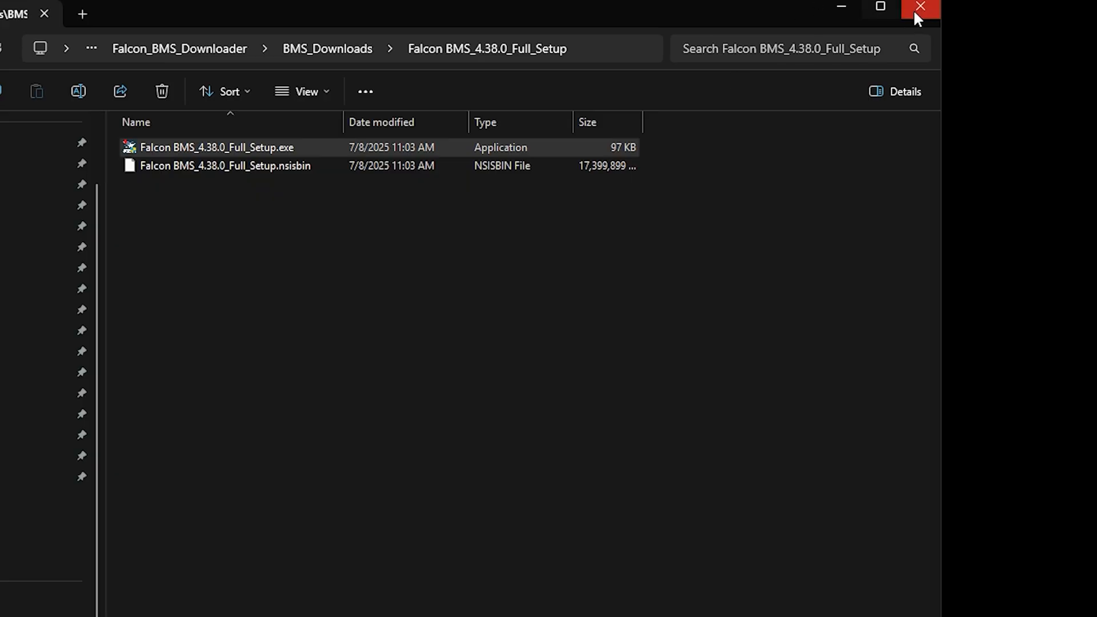
# Close File Explorer and start the Falcon BMS Launcher from the Start menu.
pyautogui.click(920, 7)
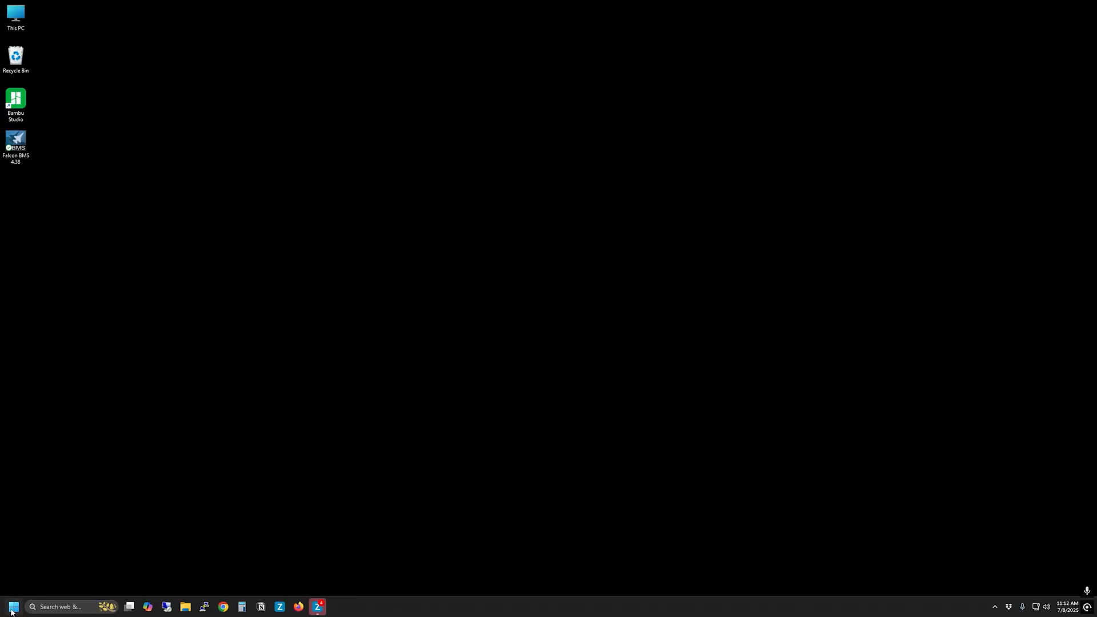
pyautogui.click(13, 607)
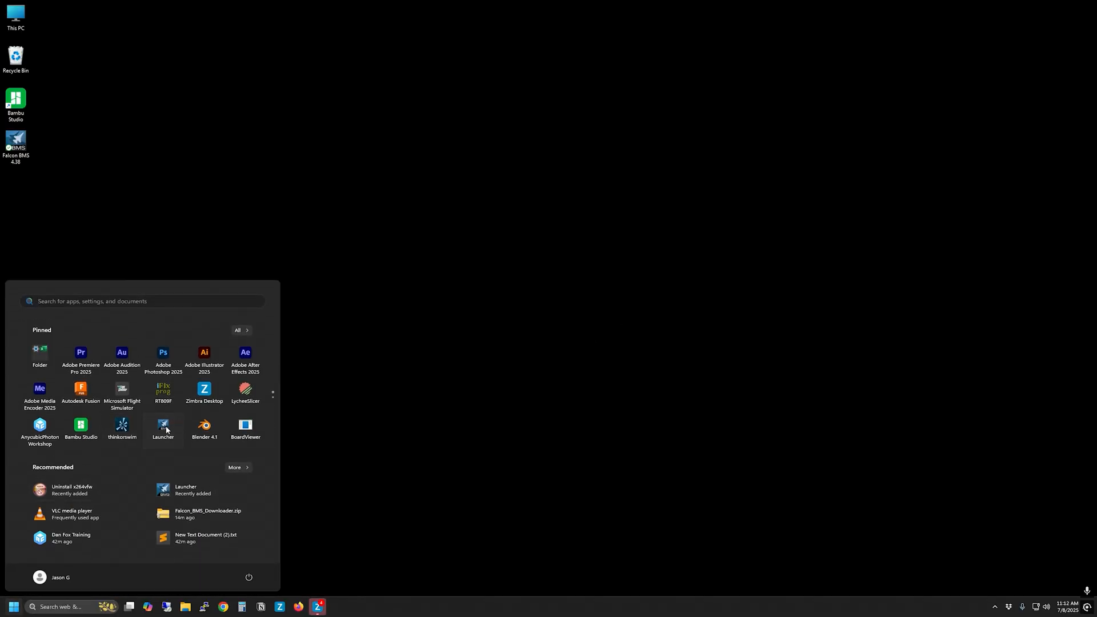
pyautogui.click(162, 425)
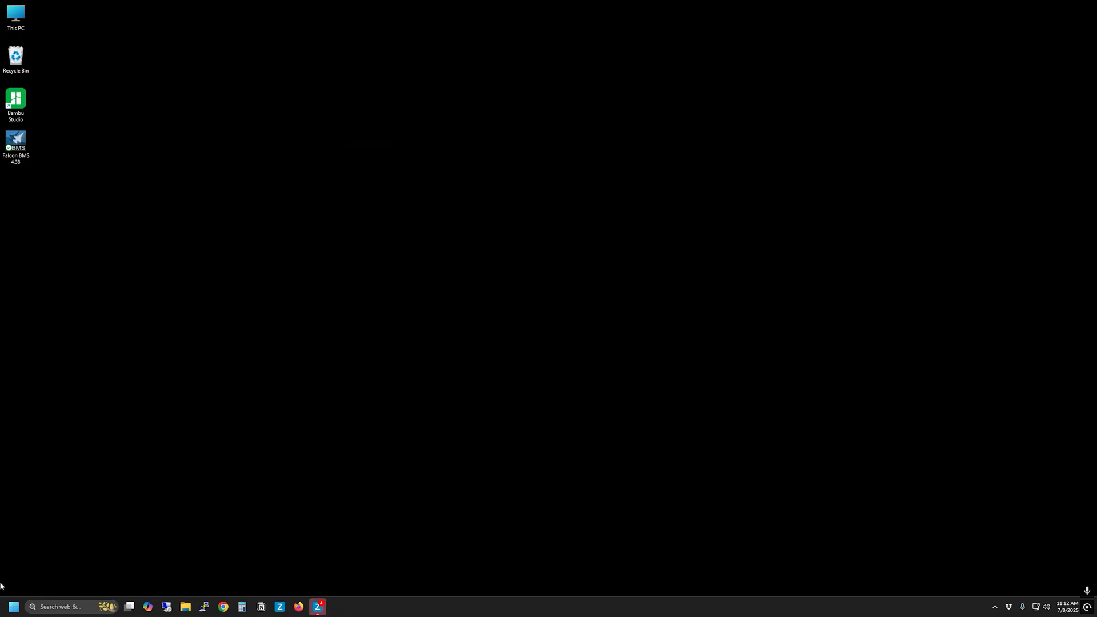
pyautogui.click(13, 607)
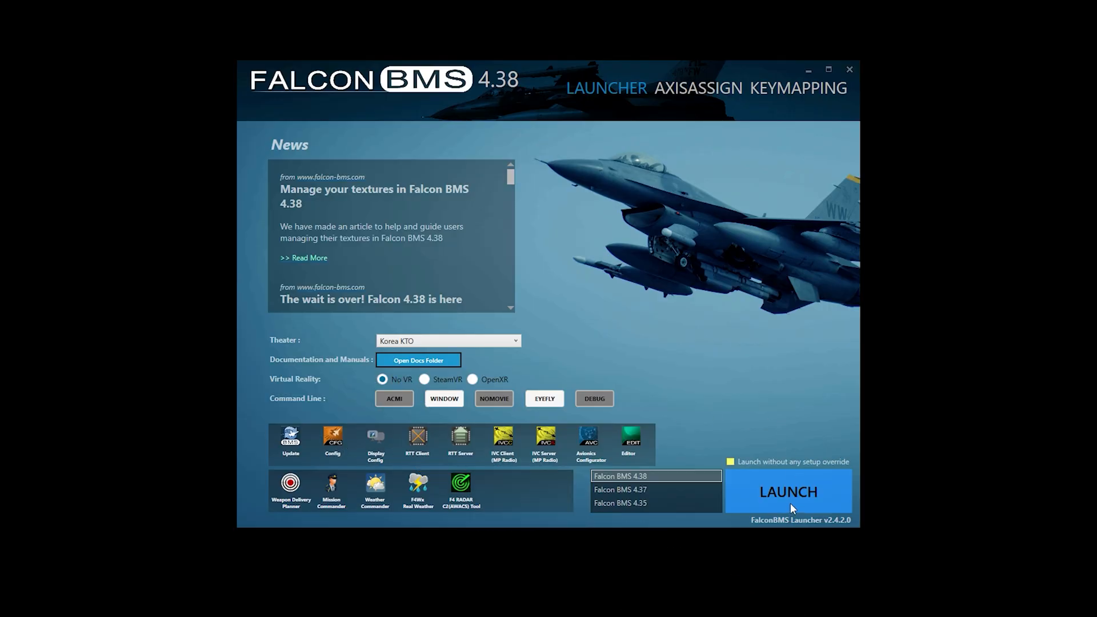
# Launch Falcon BMS 4.38 and enter 'Gov' as the new pilot callsign.
pyautogui.click(789, 493)
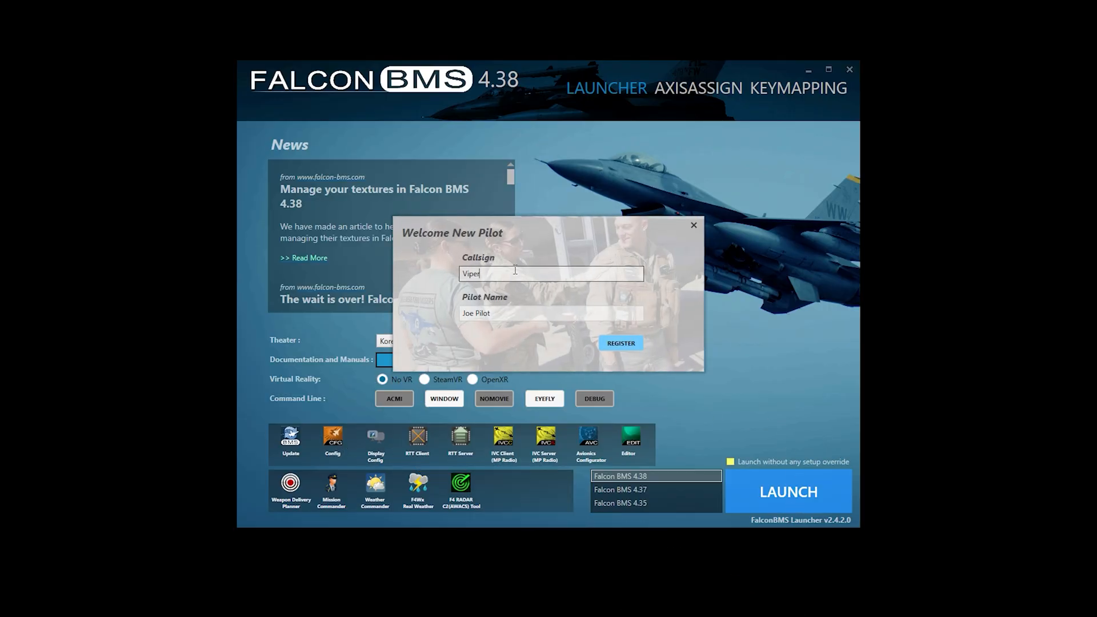
pyautogui.write('Gov')
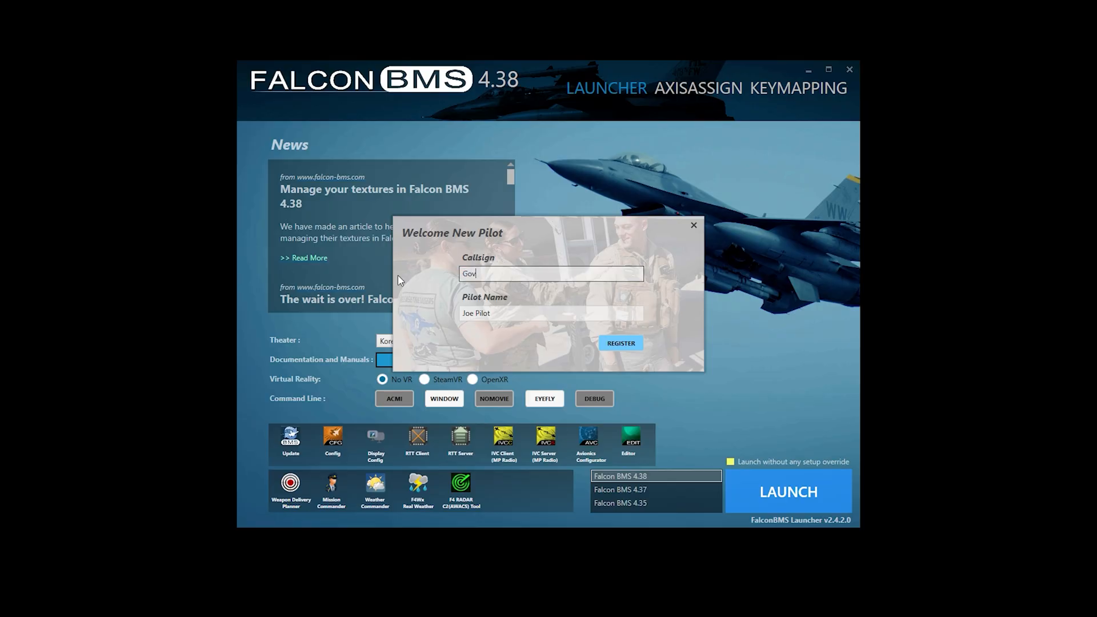